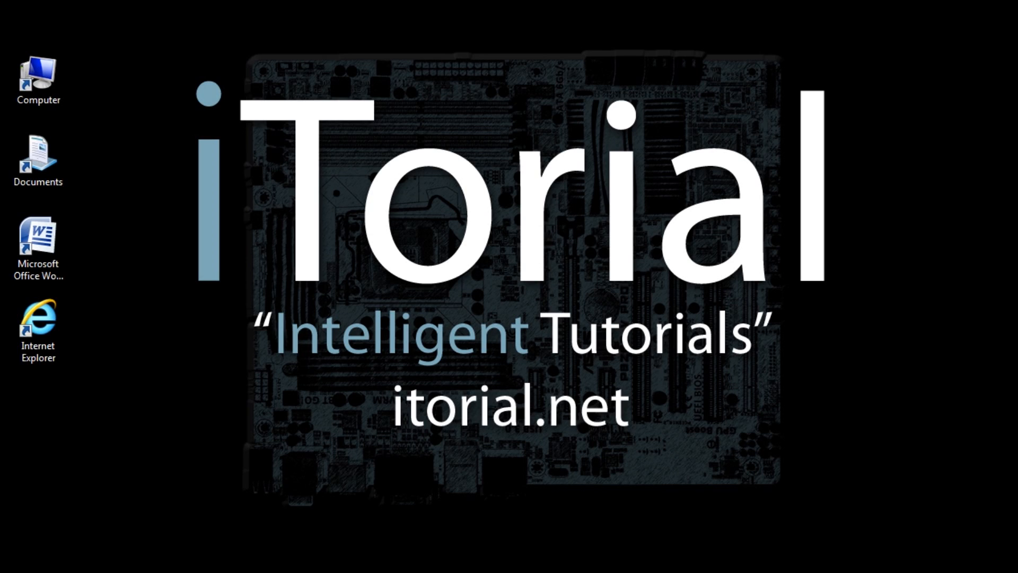
Step: Launch Word 2007 and generate three sample paragraphs with =rand()
{"action": "left_click", "coordinate": [37, 324]}
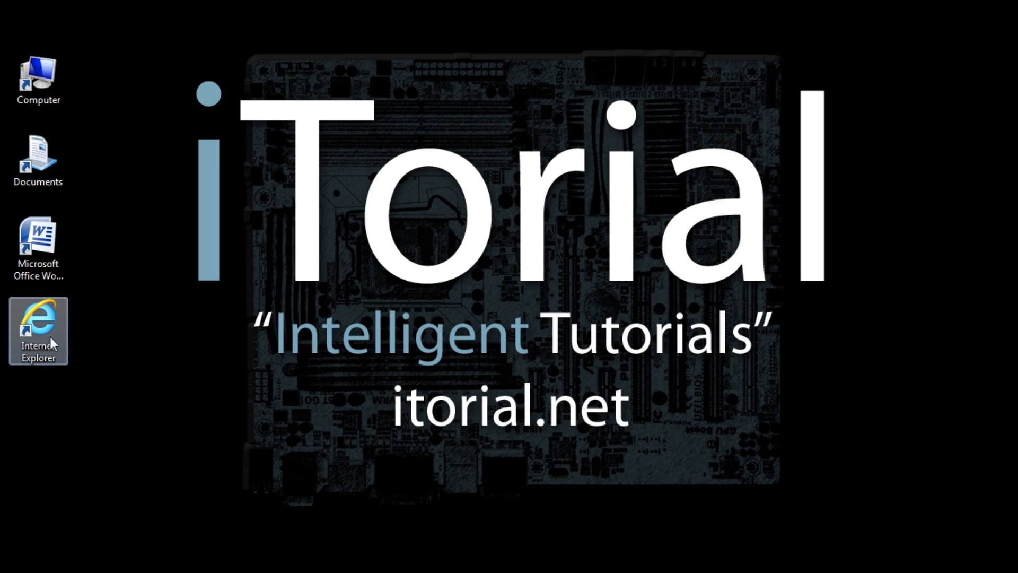
{"action": "left_click", "coordinate": [38, 246]}
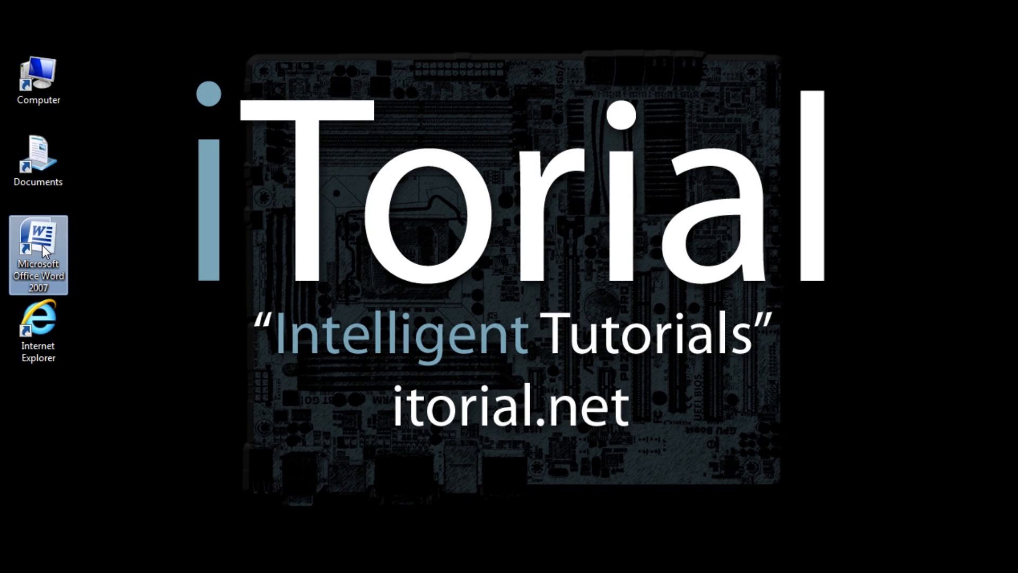
{"action": "double_click", "coordinate": [37, 254]}
{"action": "type", "text": "=rand()"}
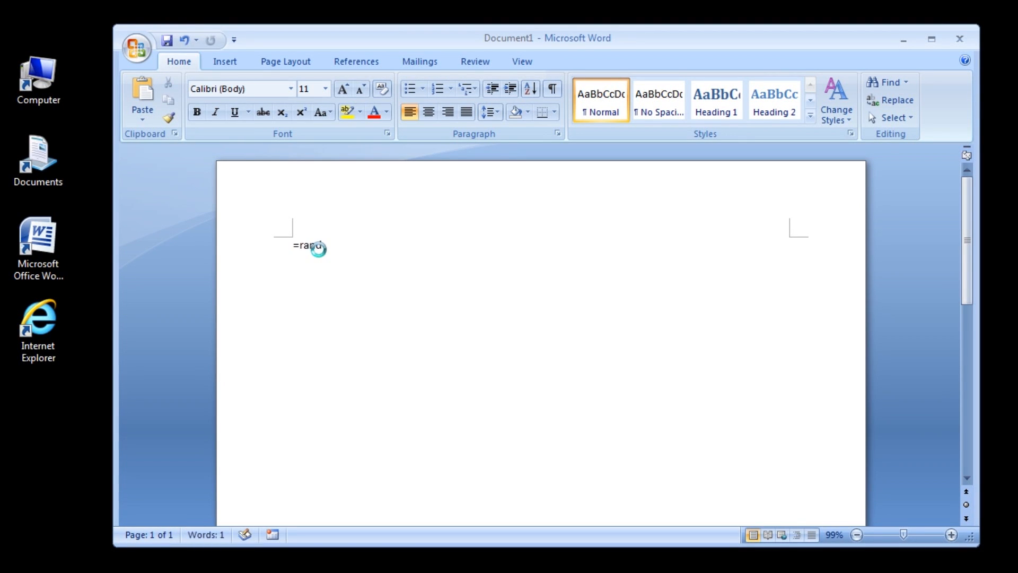
{"action": "key", "text": "enter"}
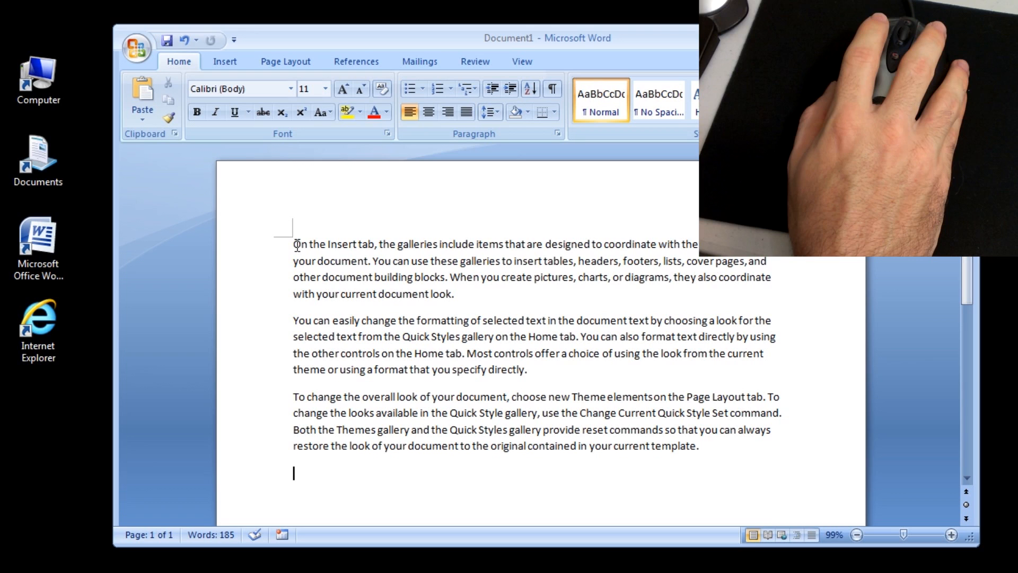
Step: Drag the Insert tab galleries paragraph below the last paragraph, then deselect it
{"action": "left_click_drag", "start_coordinate": [293, 244], "coordinate": [440, 277]}
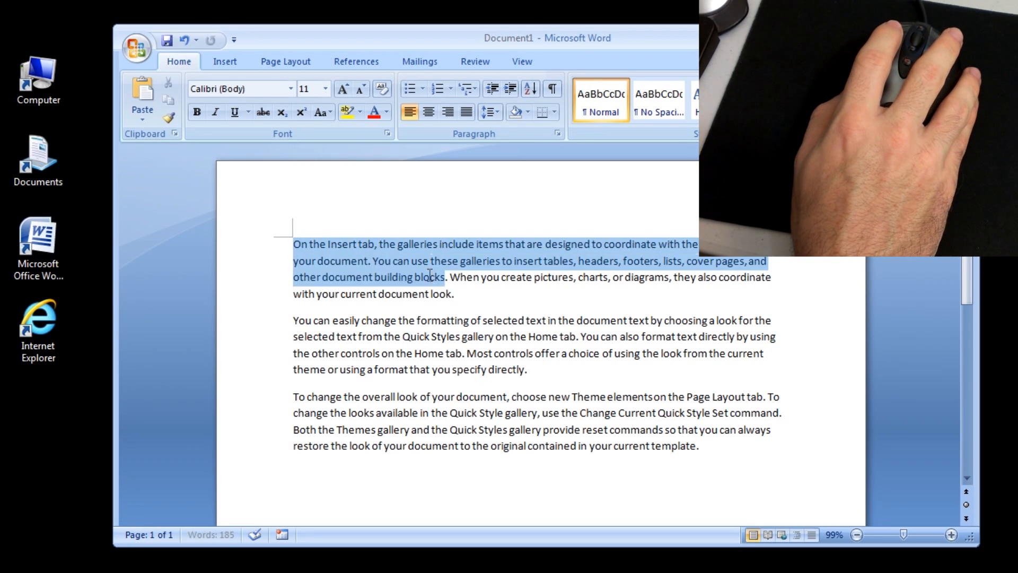
{"action": "left_click_drag", "start_coordinate": [431, 277], "coordinate": [454, 293]}
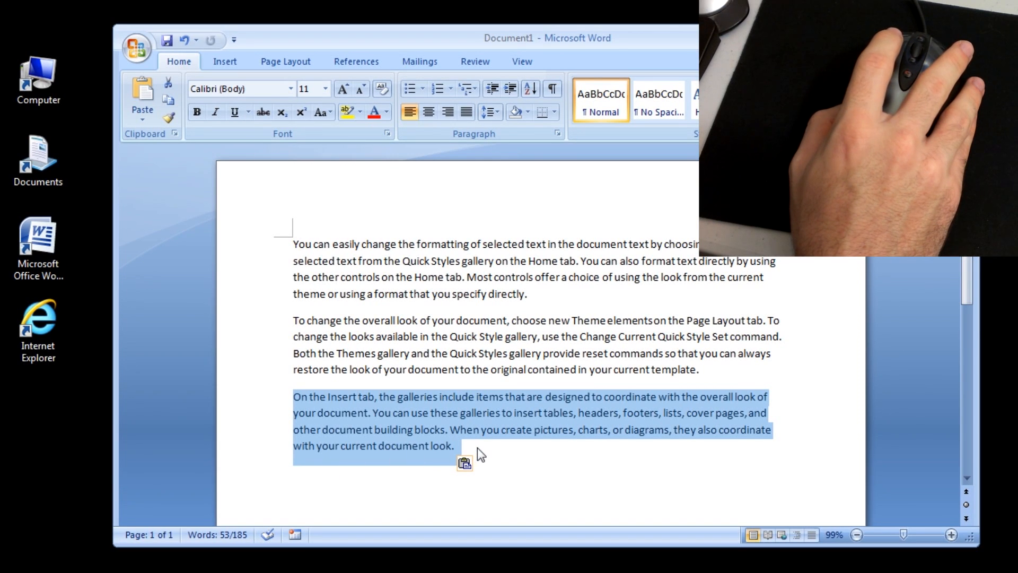
{"action": "left_click", "coordinate": [479, 447]}
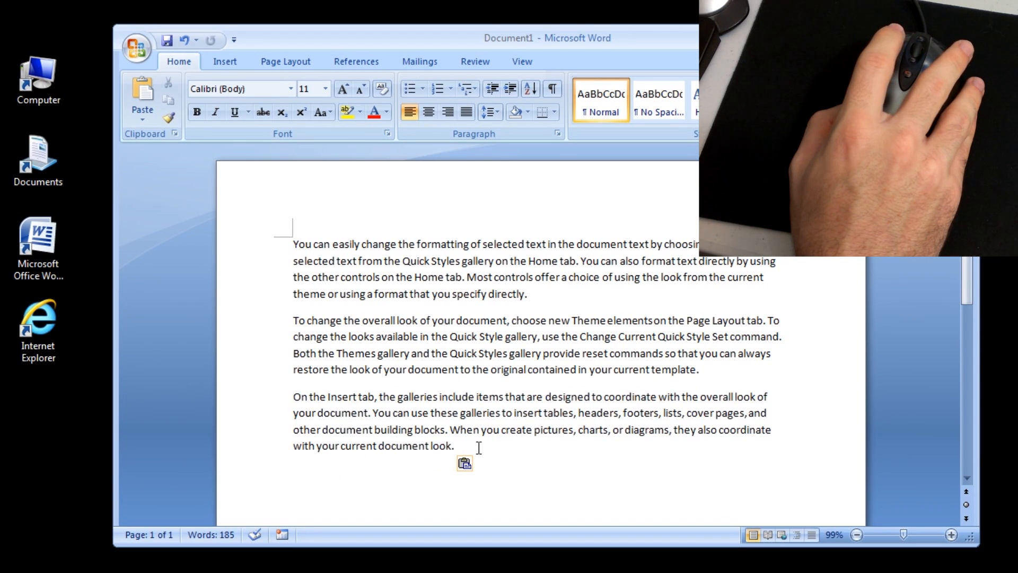
{"action": "left_click", "coordinate": [455, 446]}
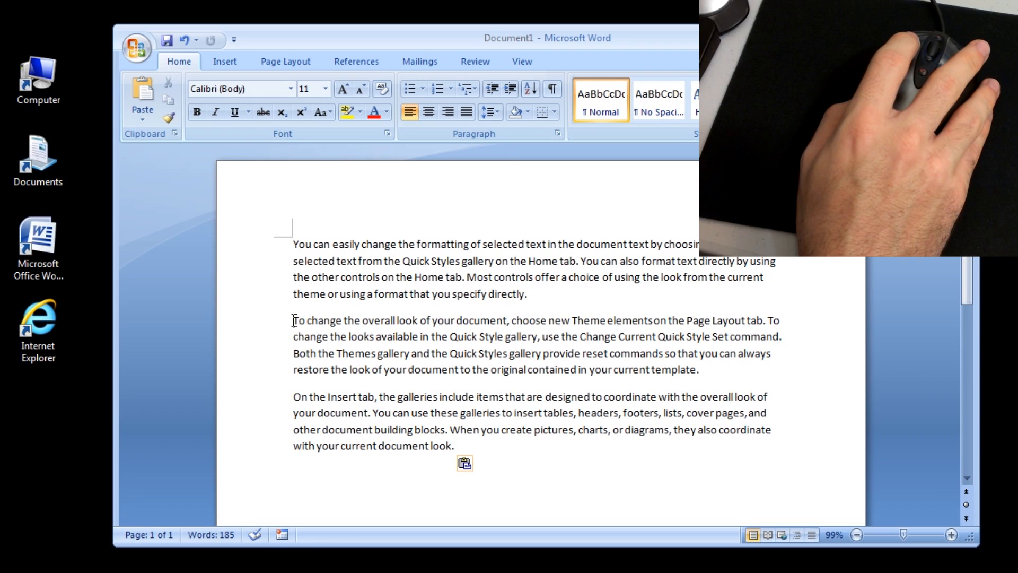
Step: Select the 'To change the overall look' paragraph and cut it
{"action": "left_click_drag", "start_coordinate": [294, 320], "coordinate": [700, 369]}
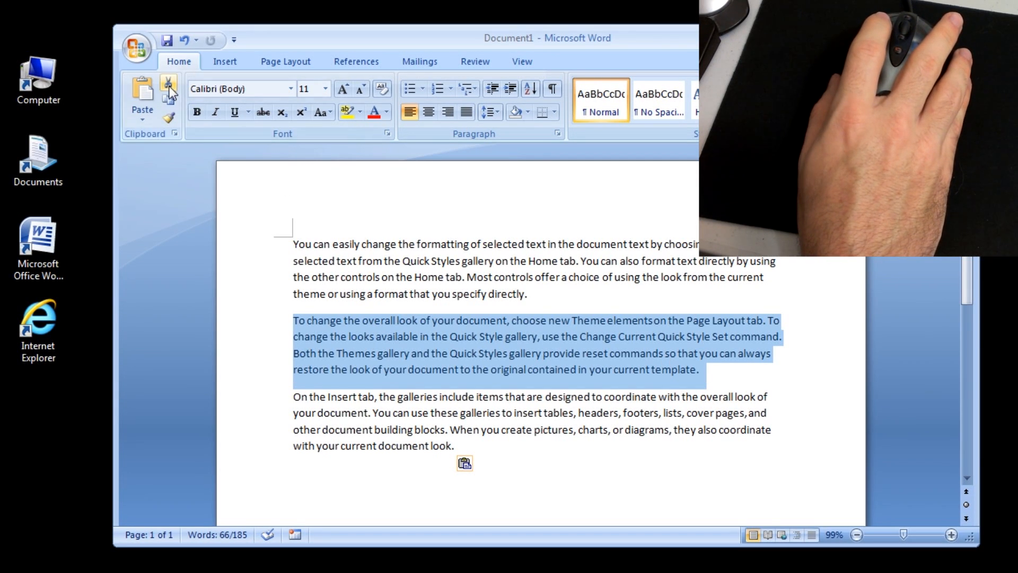
{"action": "left_click", "coordinate": [168, 87]}
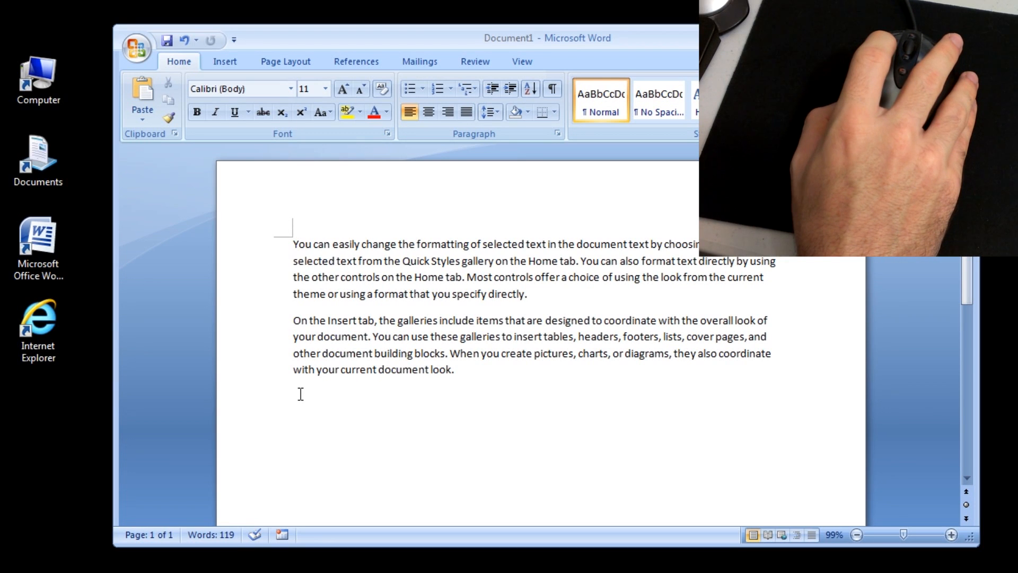
{"action": "mouse_move", "coordinate": [249, 331]}
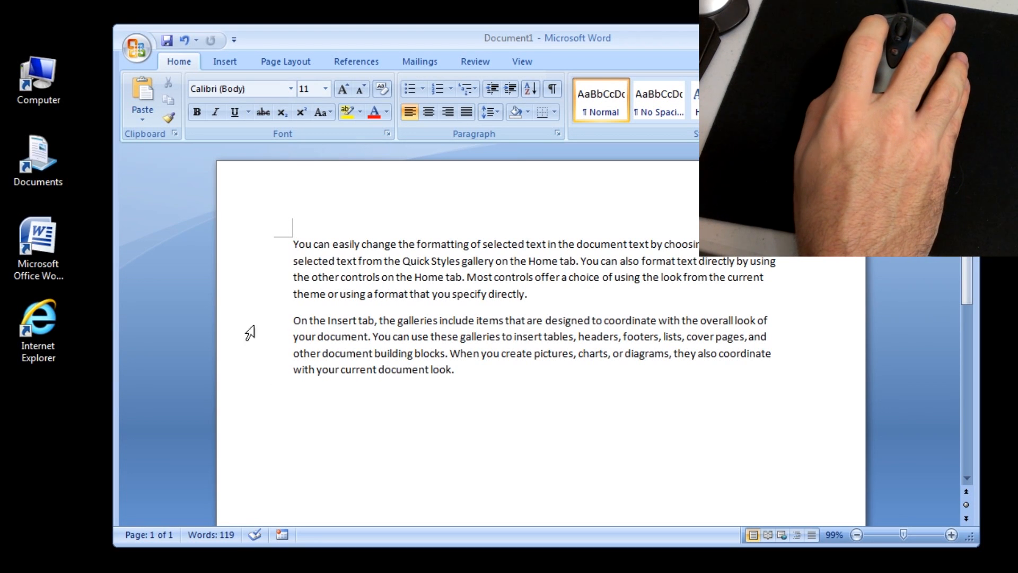
{"action": "mouse_move", "coordinate": [142, 98]}
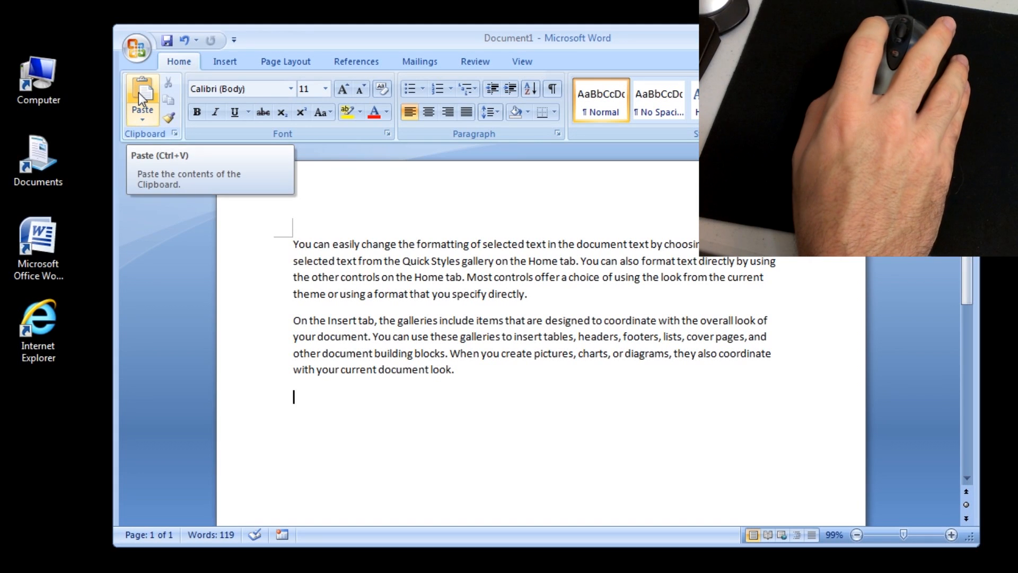
Step: Paste the cut 'overall look' paragraph after the galleries paragraph
{"action": "left_click", "coordinate": [141, 97]}
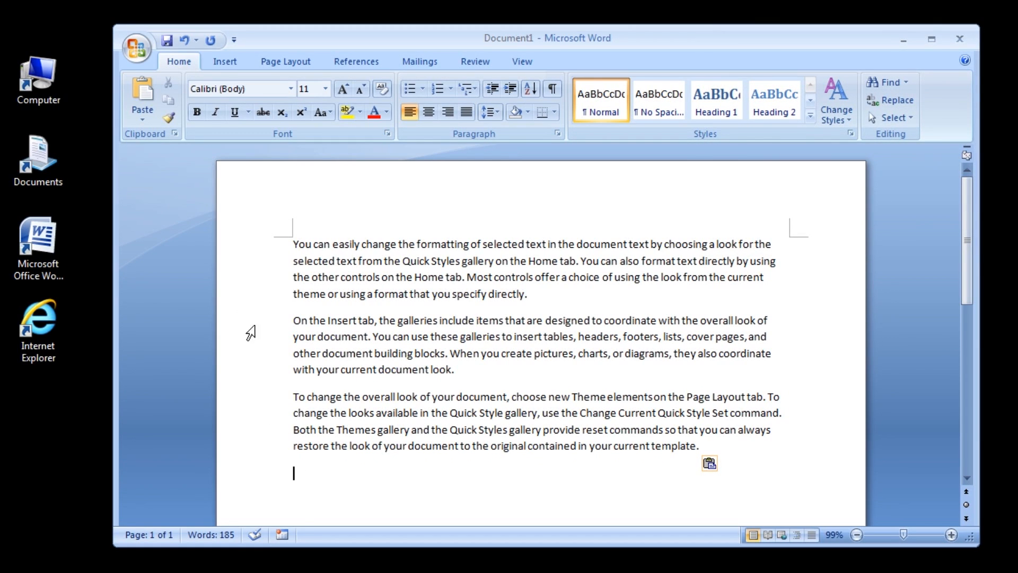
{"action": "mouse_move", "coordinate": [135, 49]}
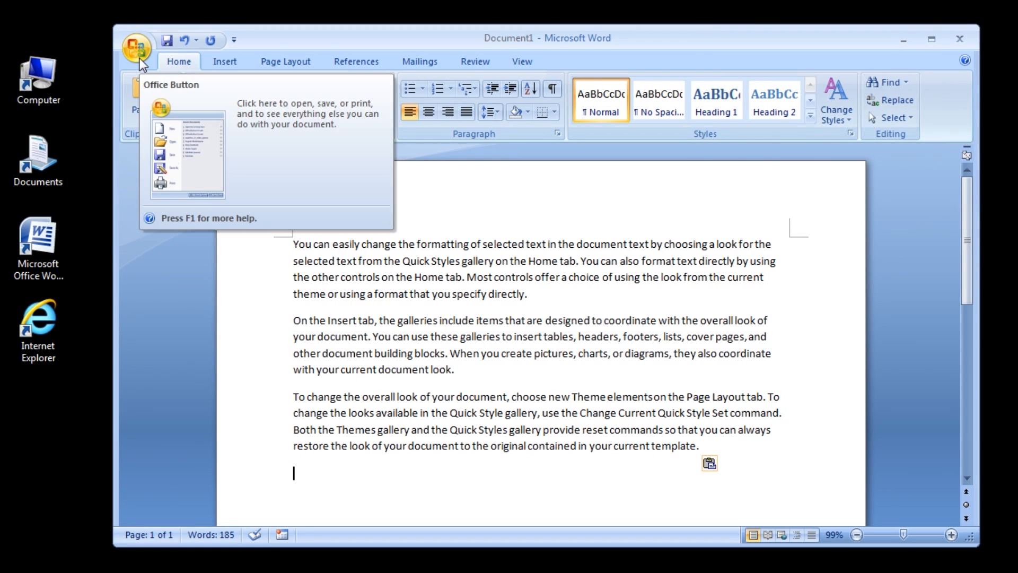